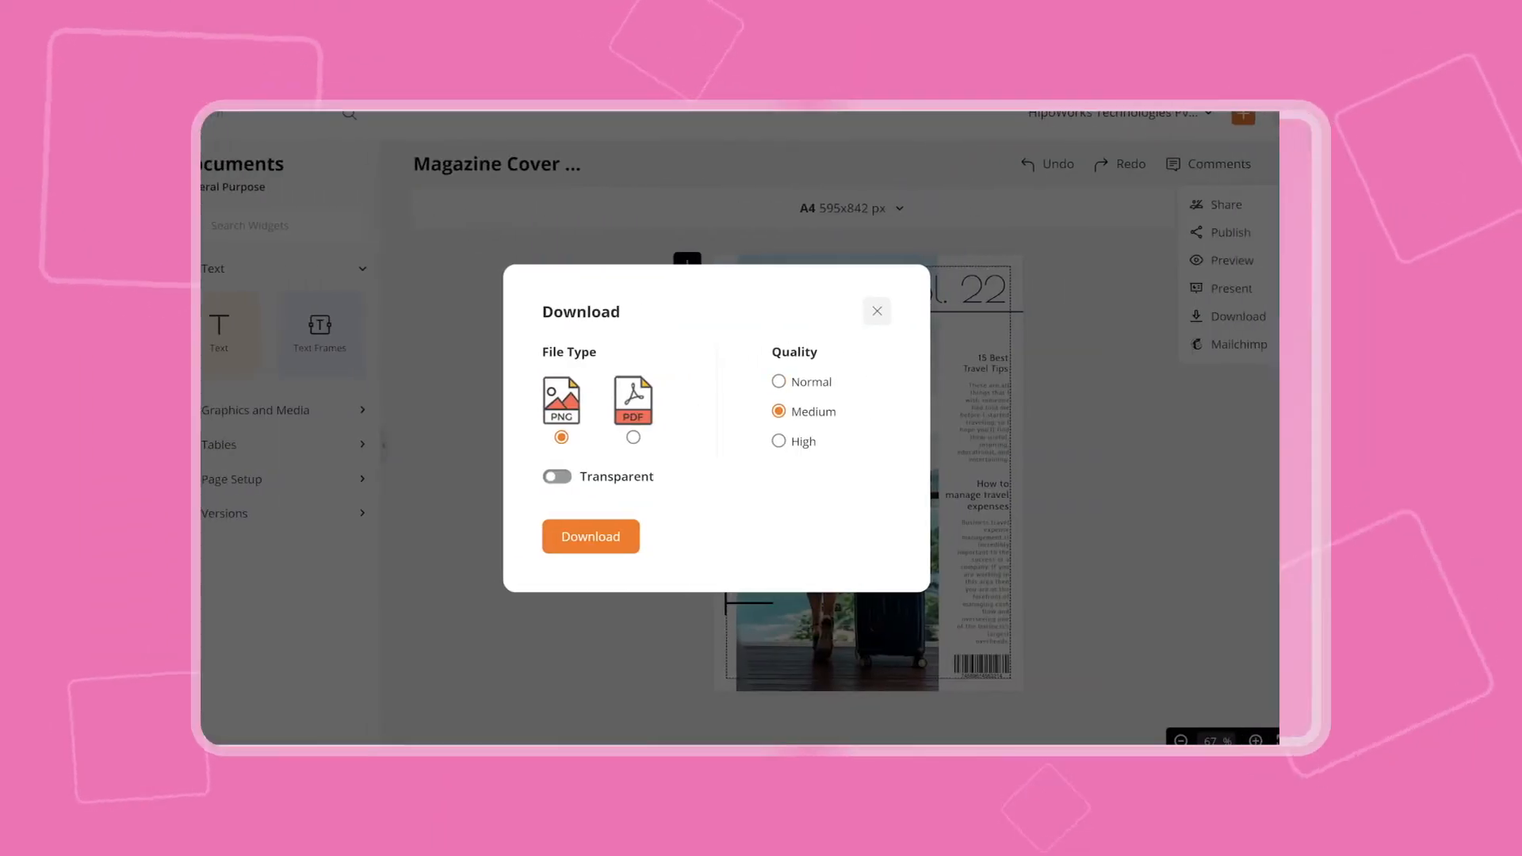
Step: Keep PNG as the cover's file type and choose Medium download quality
{"action": "left_click", "coordinate": [779, 440]}
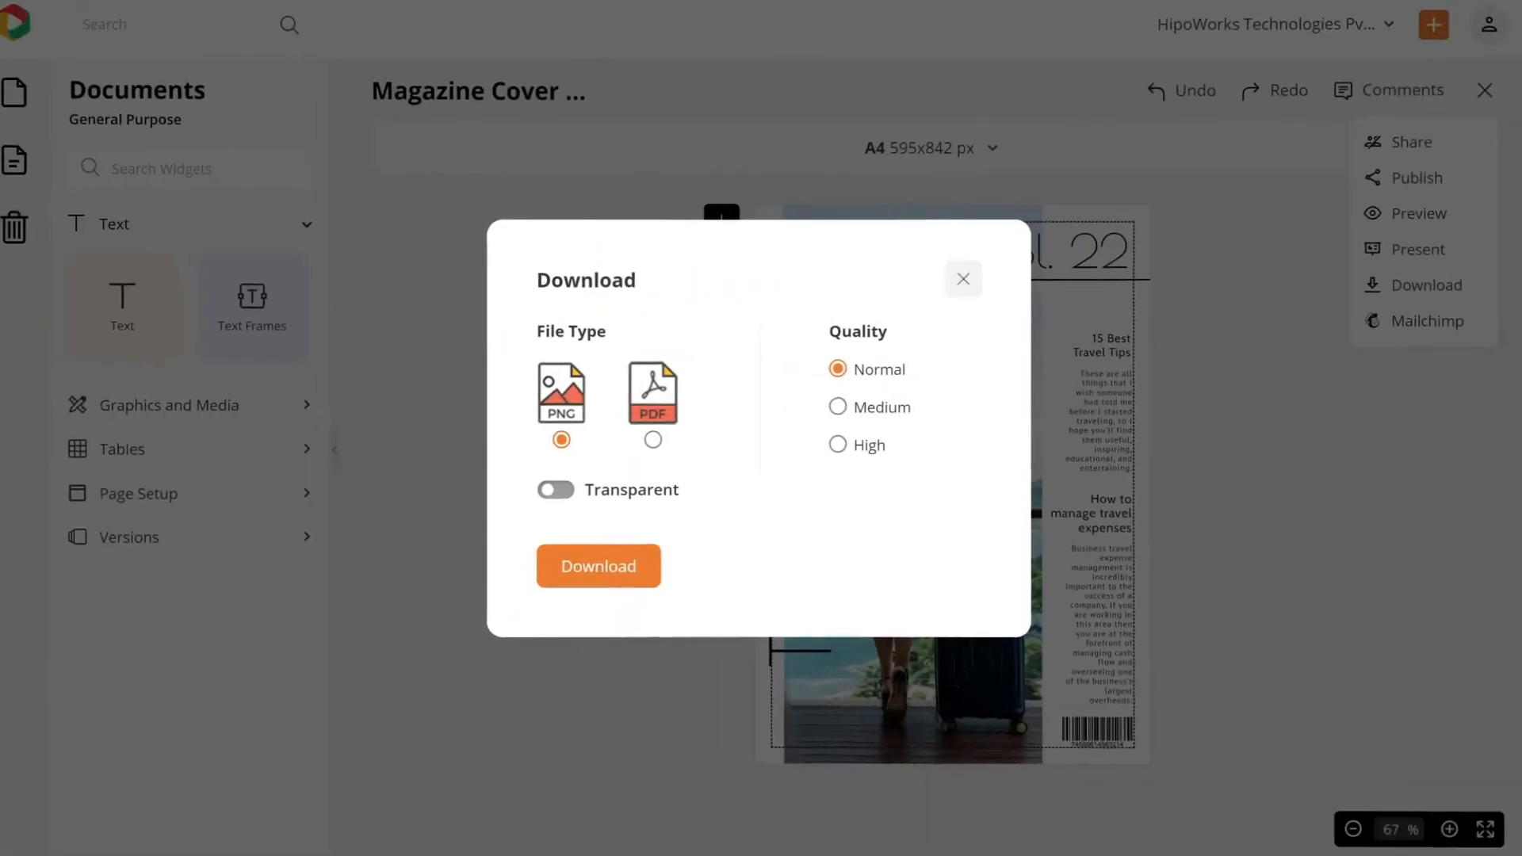
{"action": "left_click", "coordinate": [838, 406]}
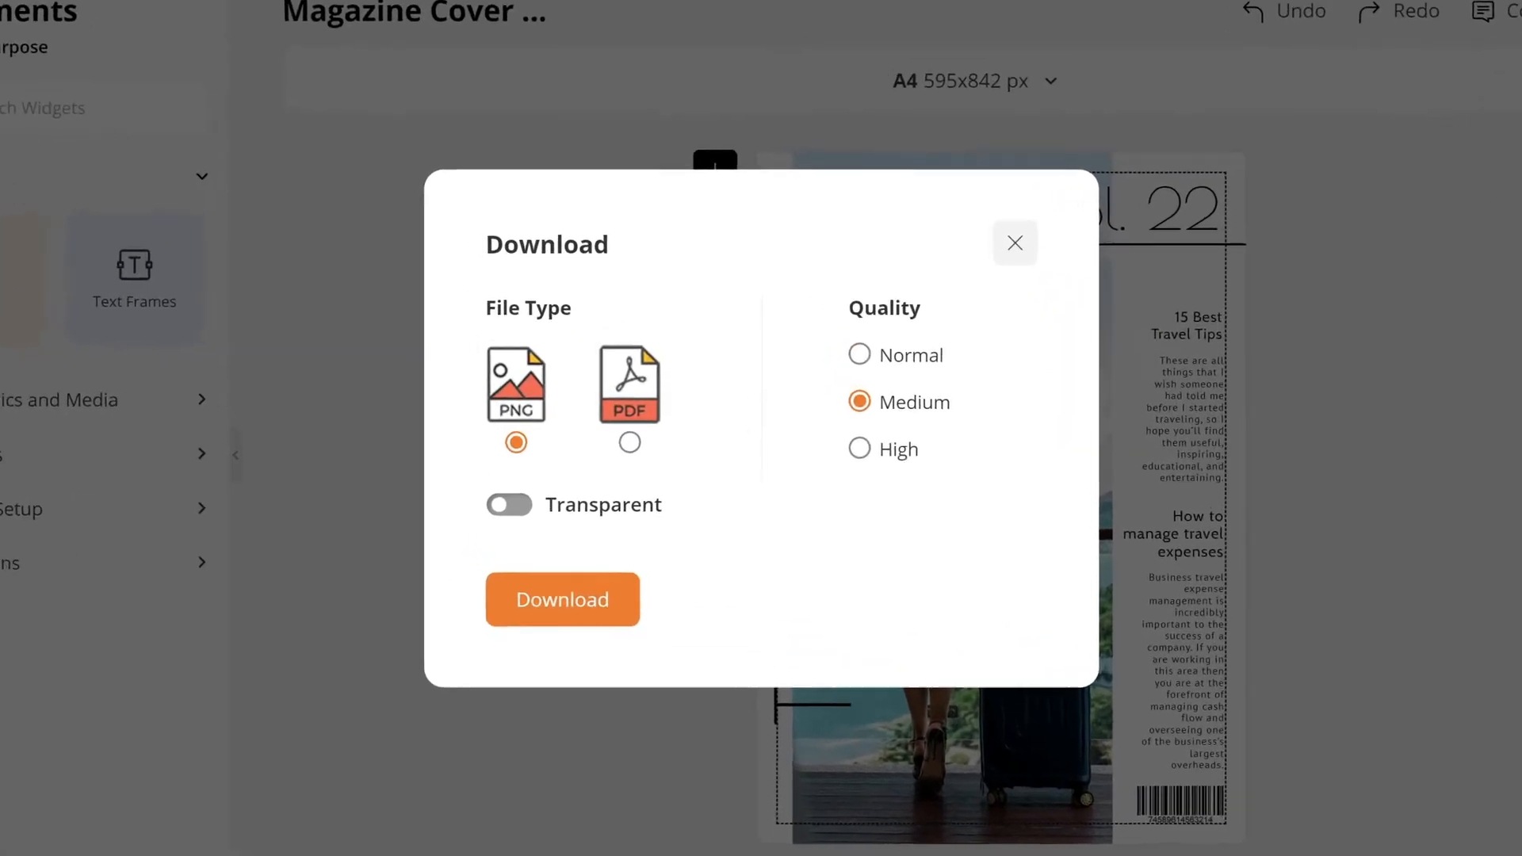
{"action": "left_click", "coordinate": [858, 449]}
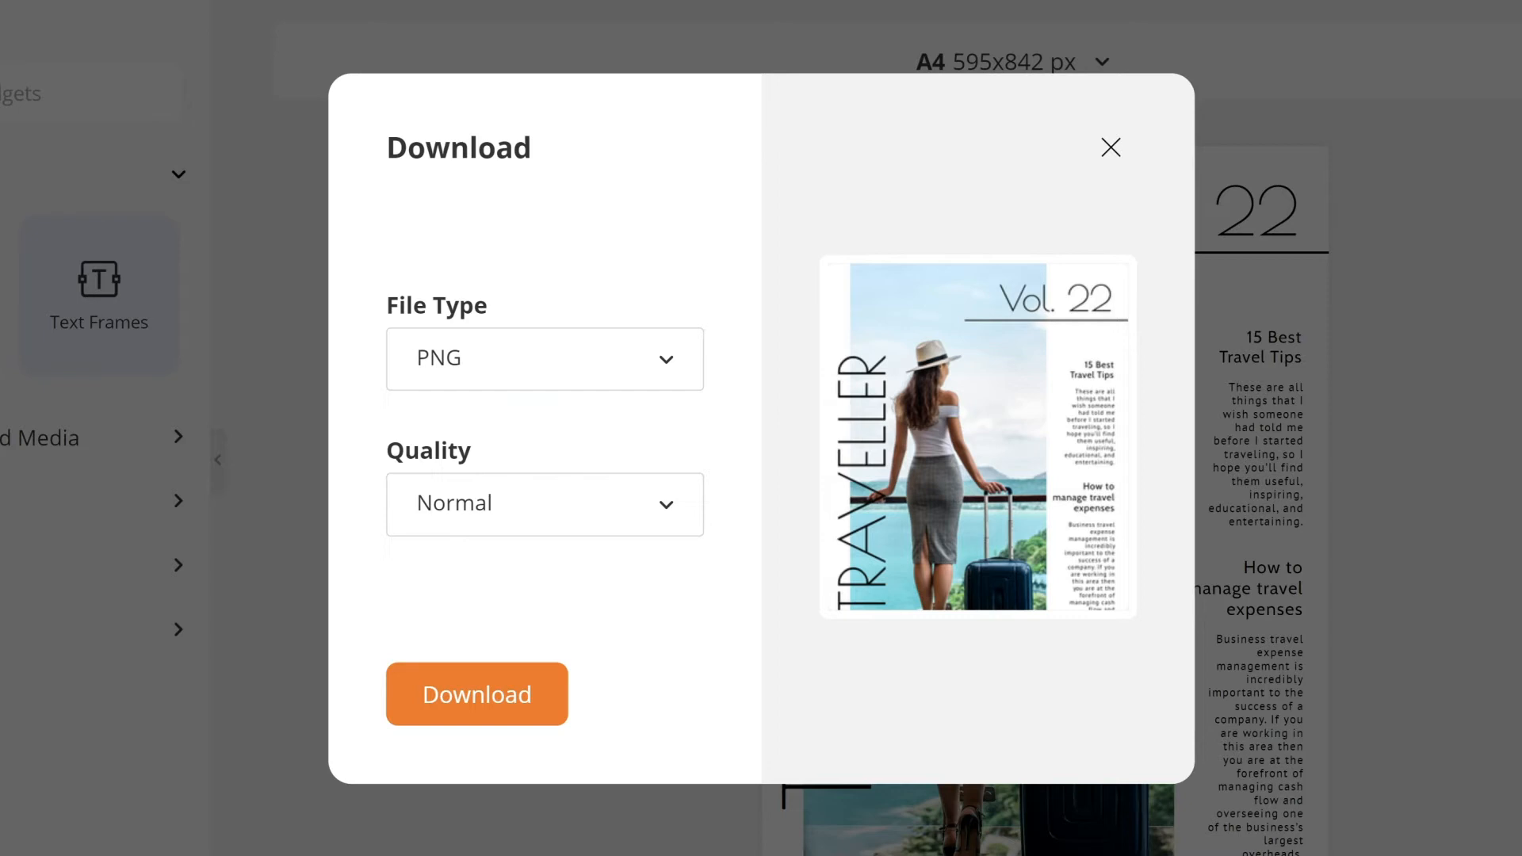
{"action": "left_click", "coordinate": [476, 694]}
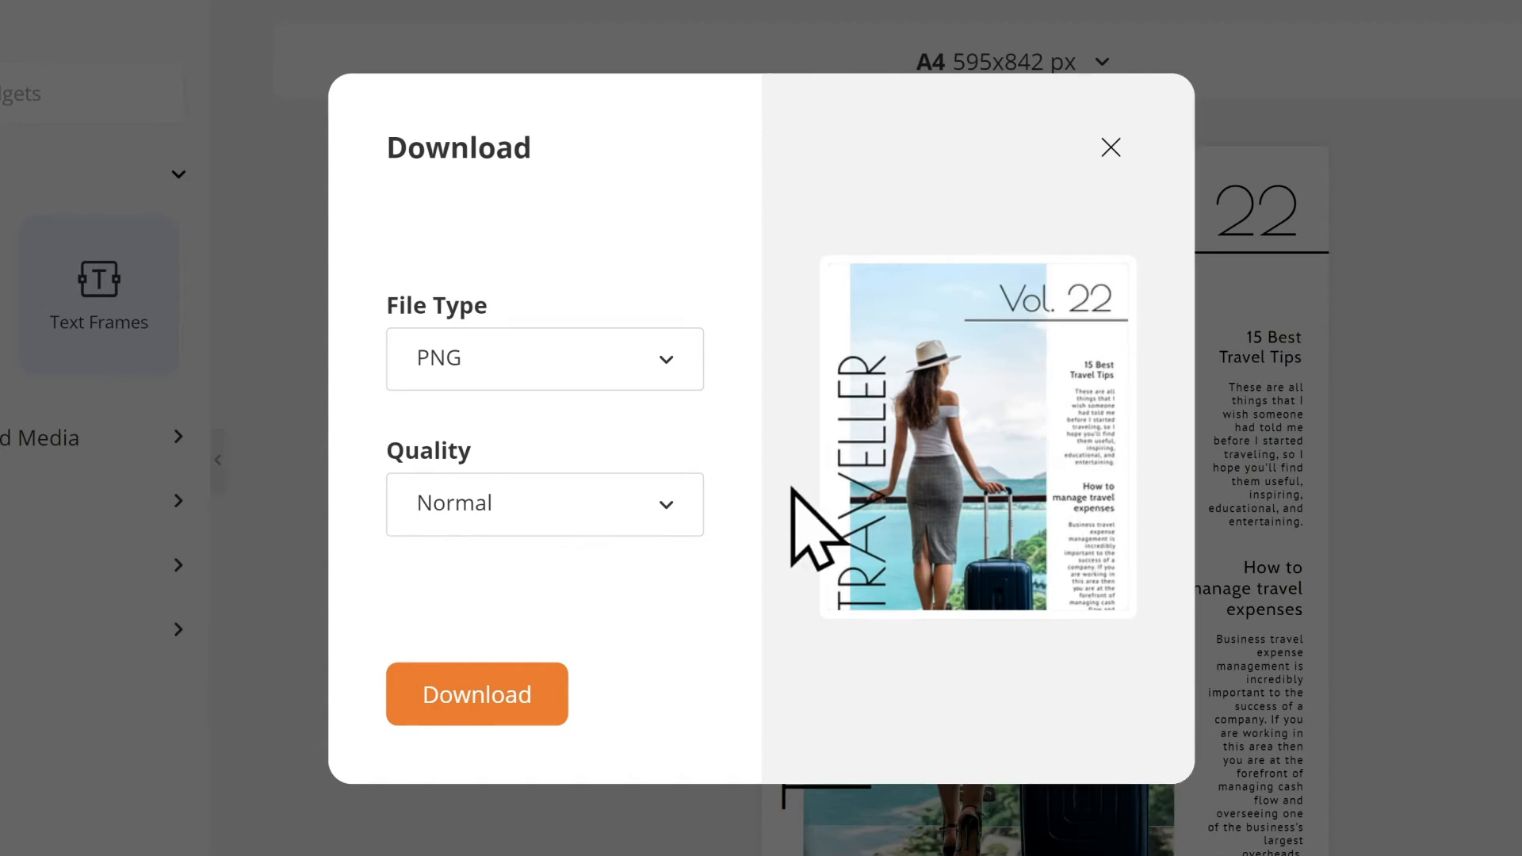
{"action": "left_click", "coordinate": [544, 357]}
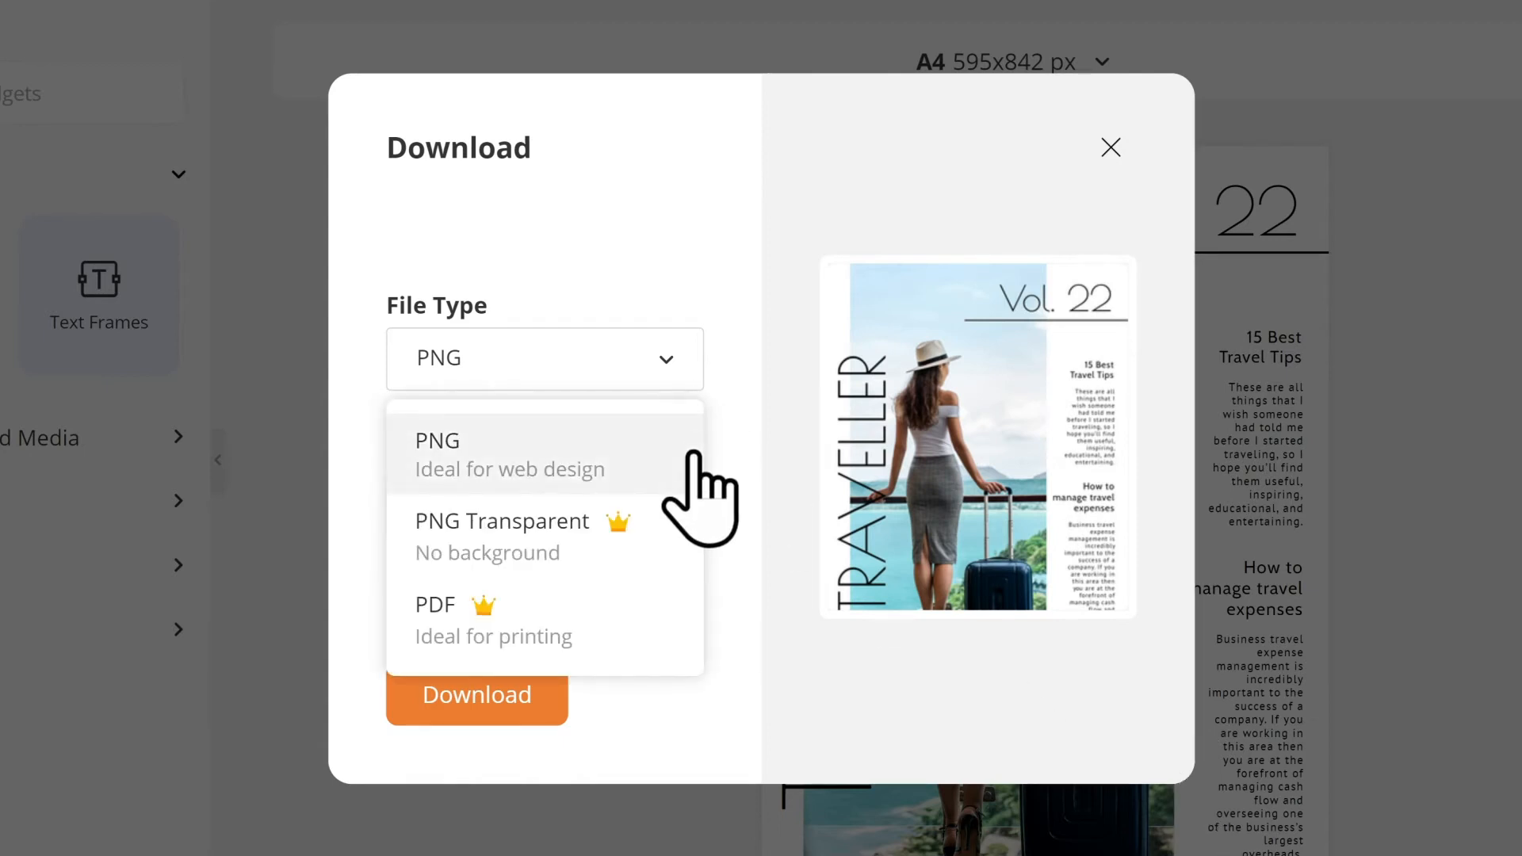
{"action": "mouse_move", "coordinate": [697, 640]}
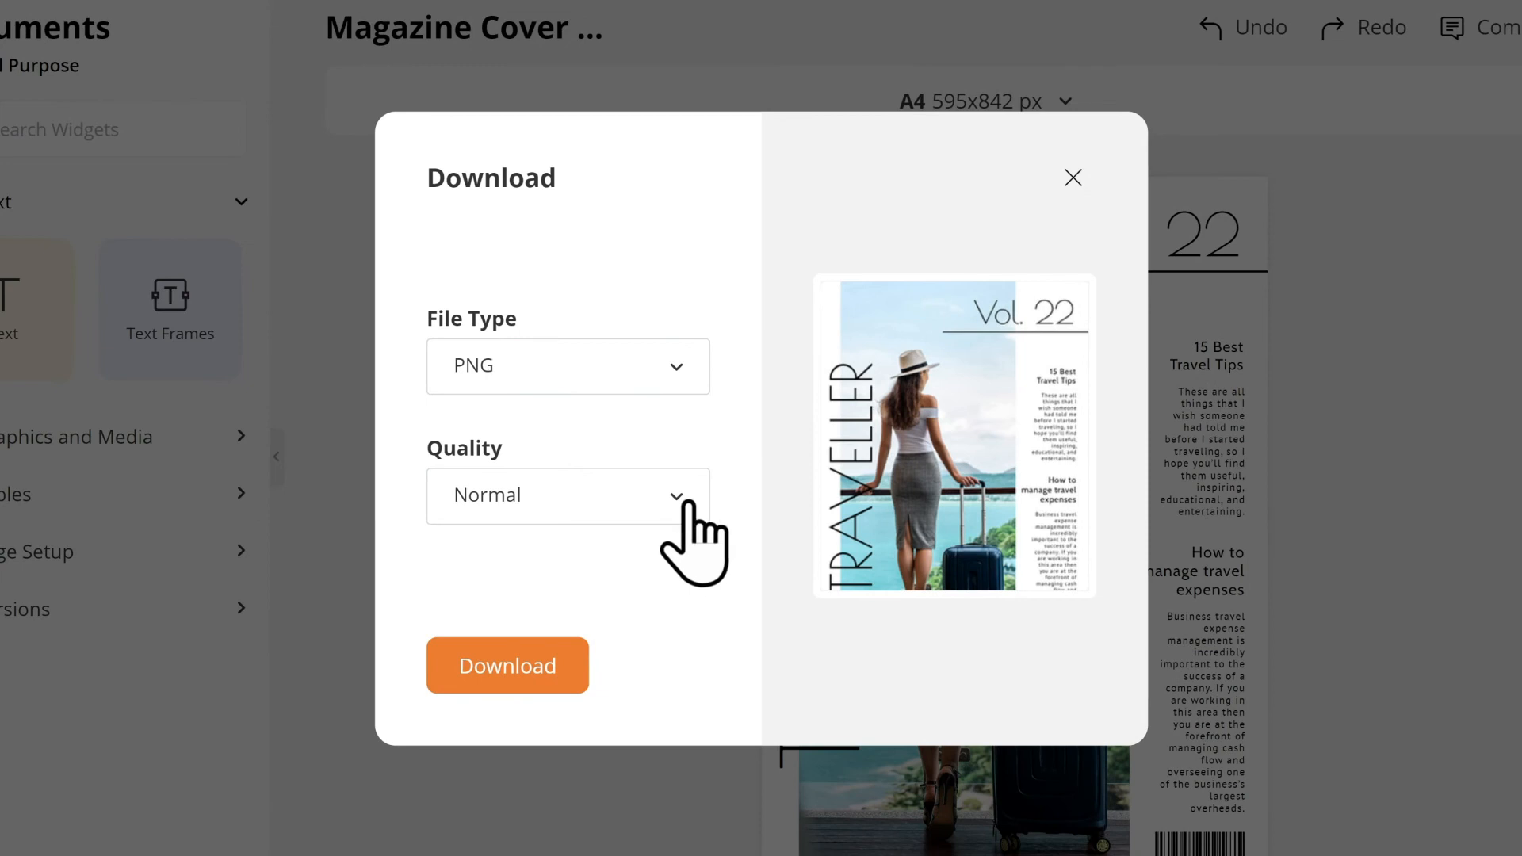
Step: View the Normal, Medium and High quality options, then scroll the DocHipo home page
{"action": "left_click", "coordinate": [568, 494]}
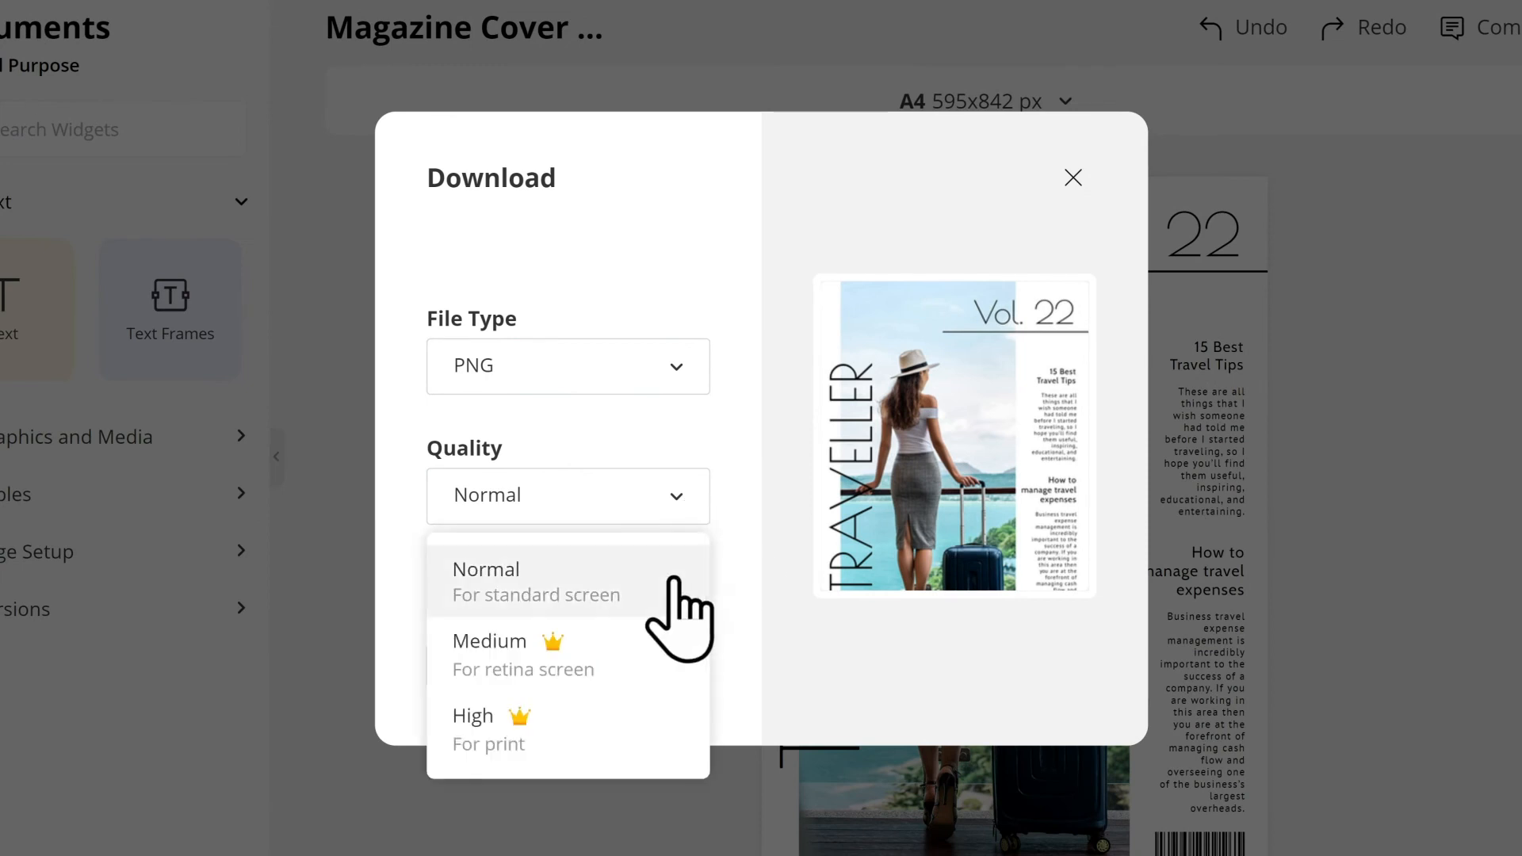
{"action": "mouse_move", "coordinate": [667, 748]}
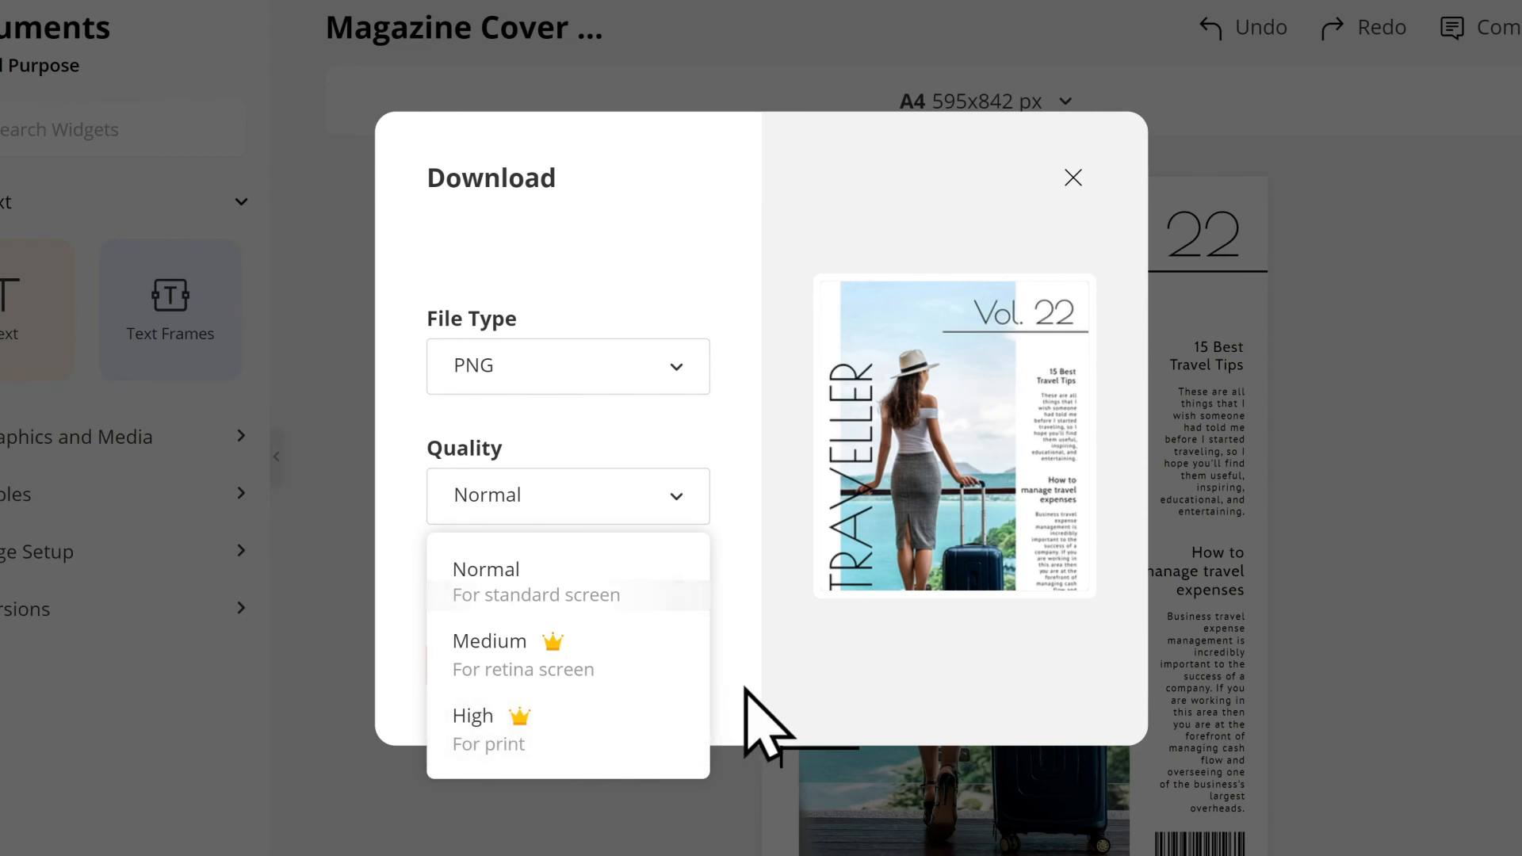
{"action": "mouse_move", "coordinate": [568, 654]}
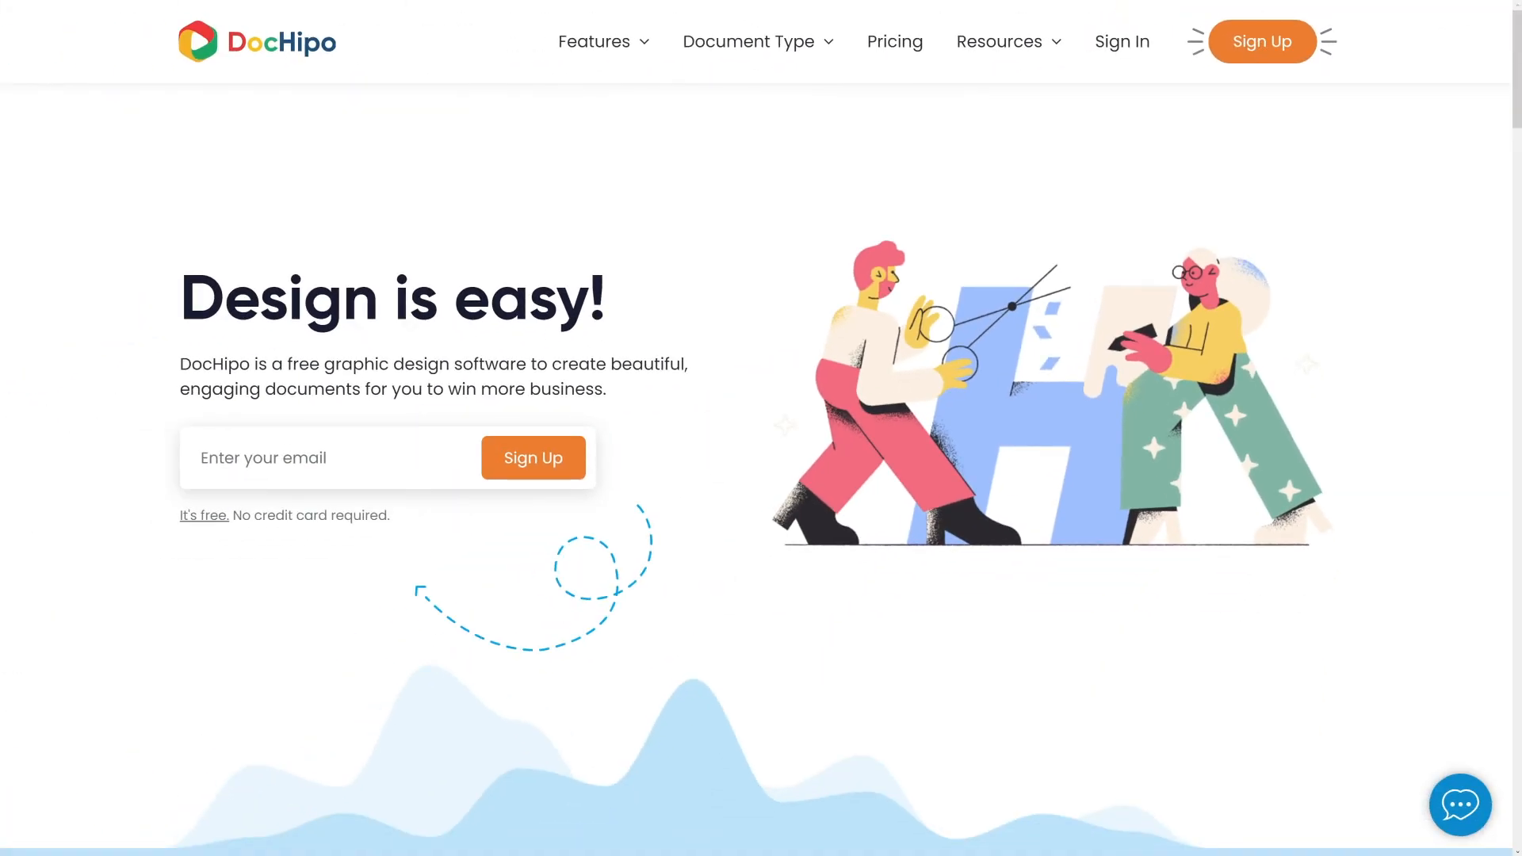
{"action": "scroll", "scroll_direction": "down", "scroll_amount": 3}
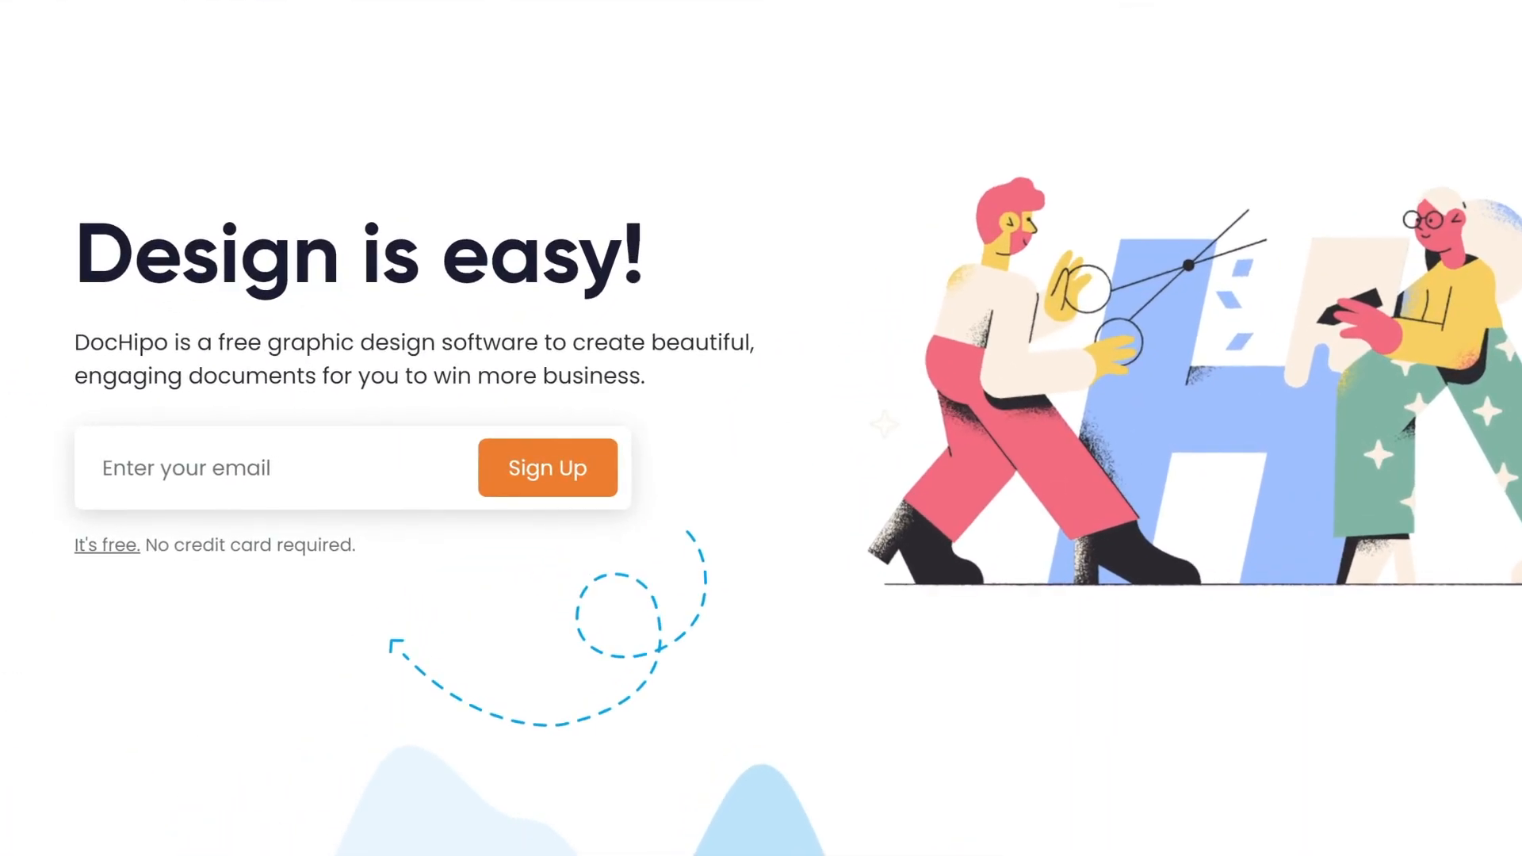